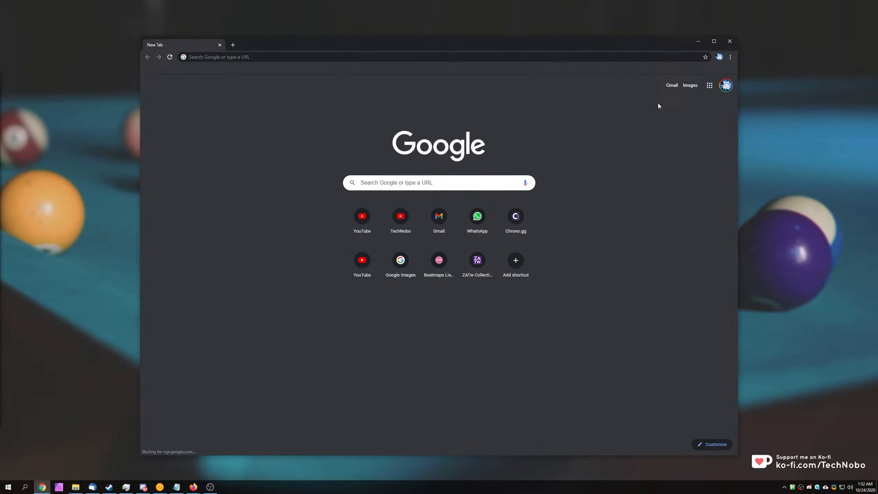
Review the restored browsing history from the Chrome menu.
click(729, 57)
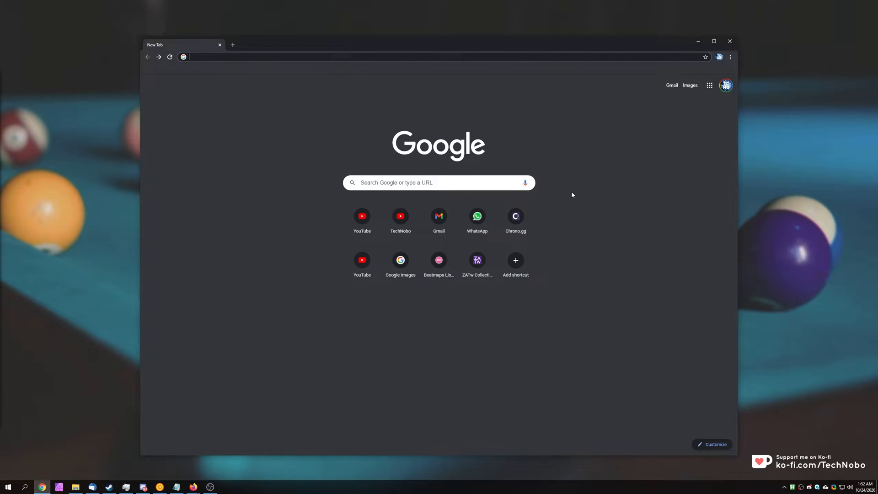
mouse_move(702, 109)
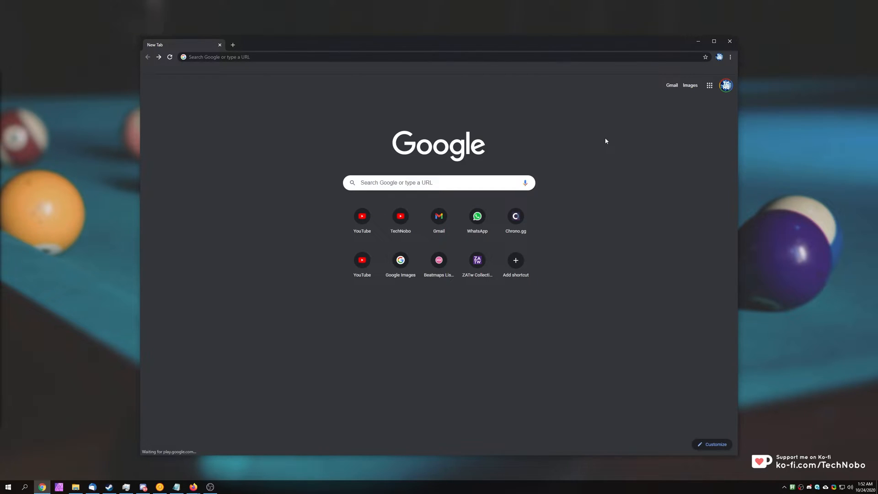
mouse_move(568, 120)
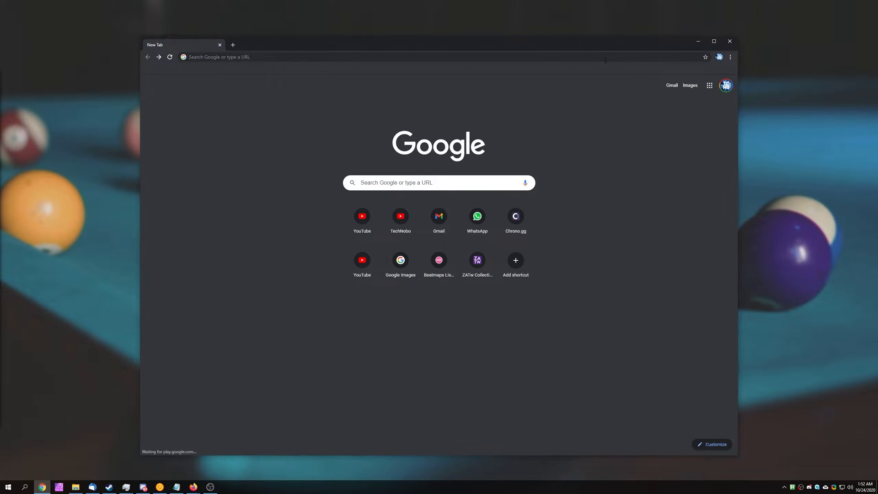
mouse_move(597, 80)
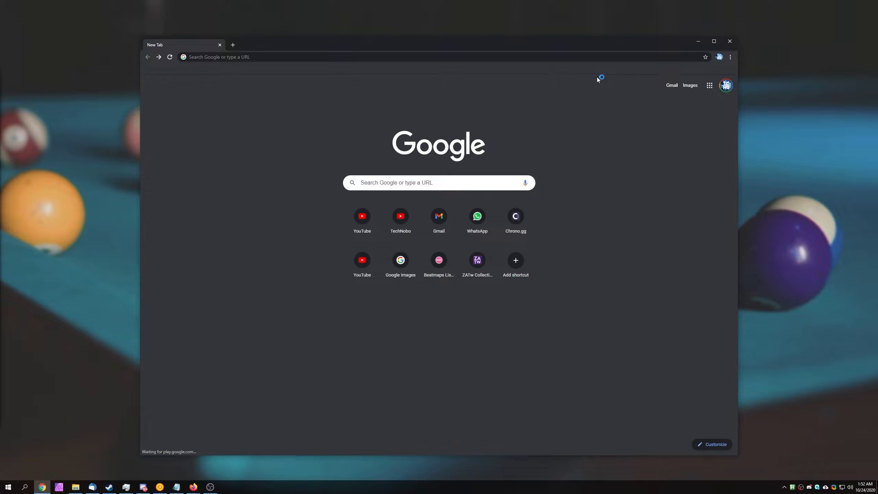
mouse_move(597, 80)
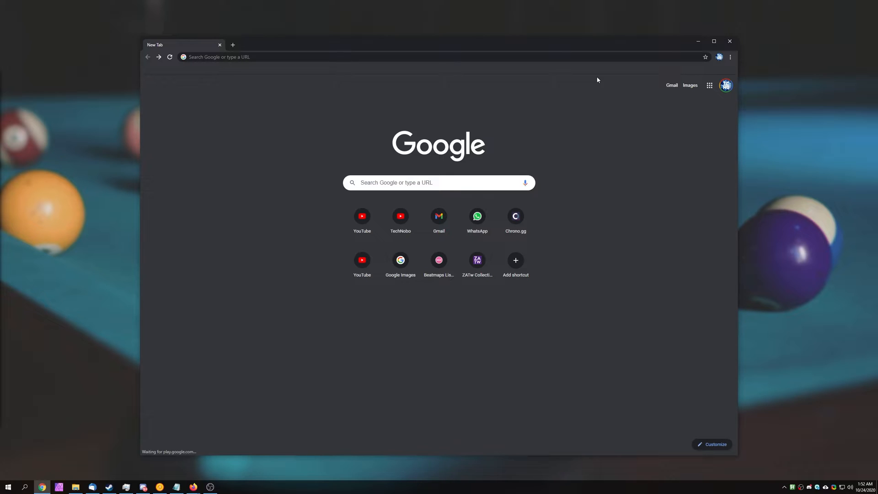
mouse_move(614, 88)
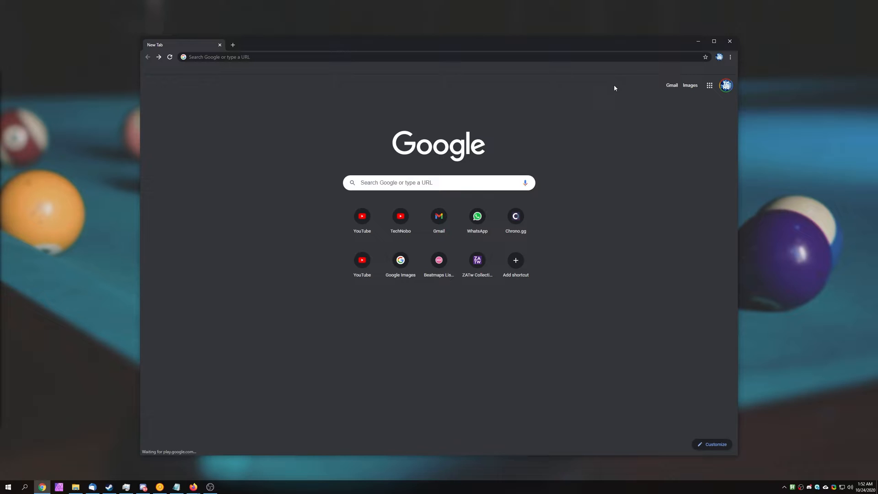
mouse_move(731, 57)
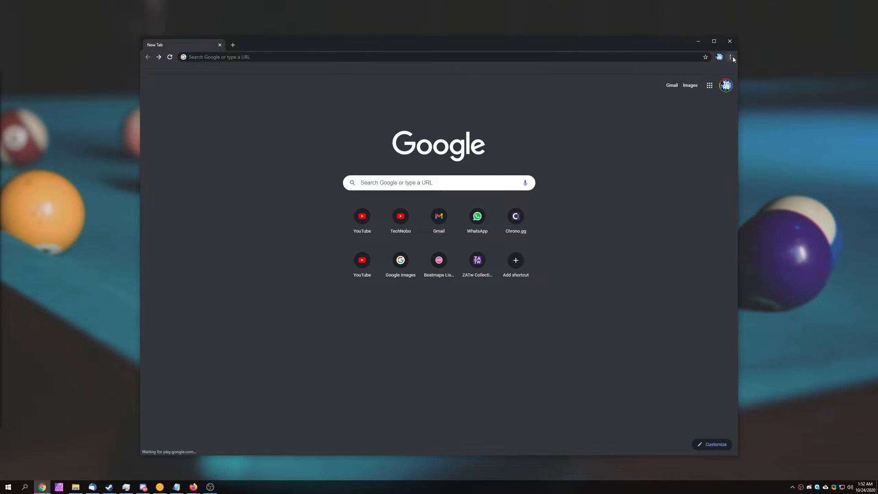
click(730, 56)
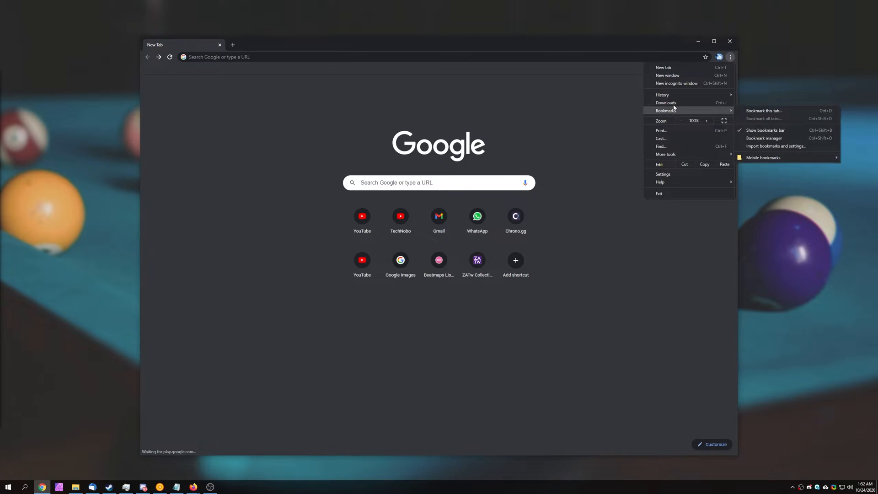
click(662, 94)
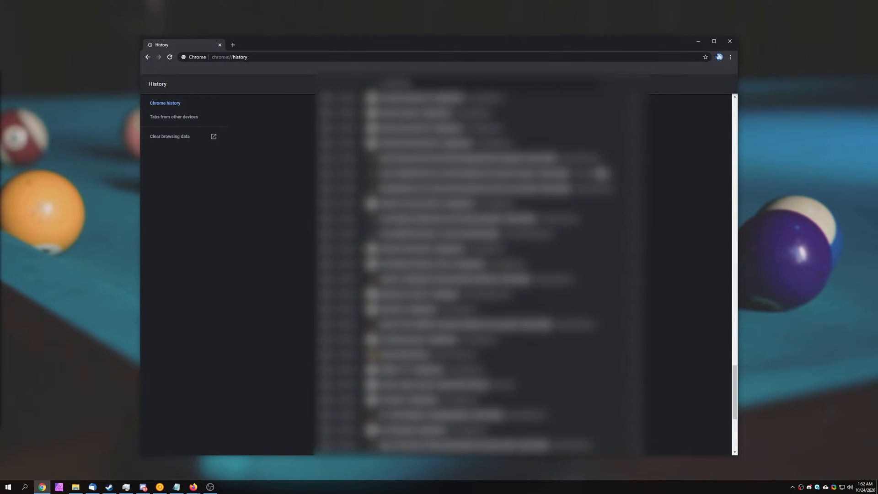
scroll(down, 3)
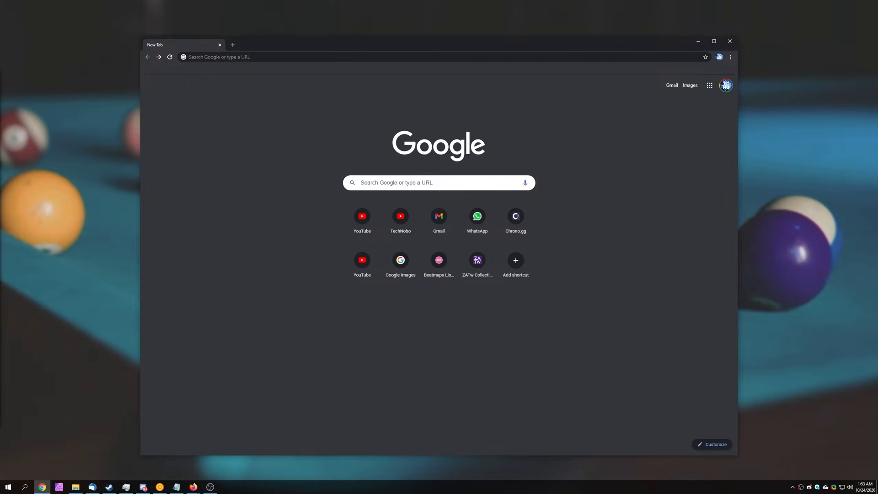
mouse_move(720, 278)
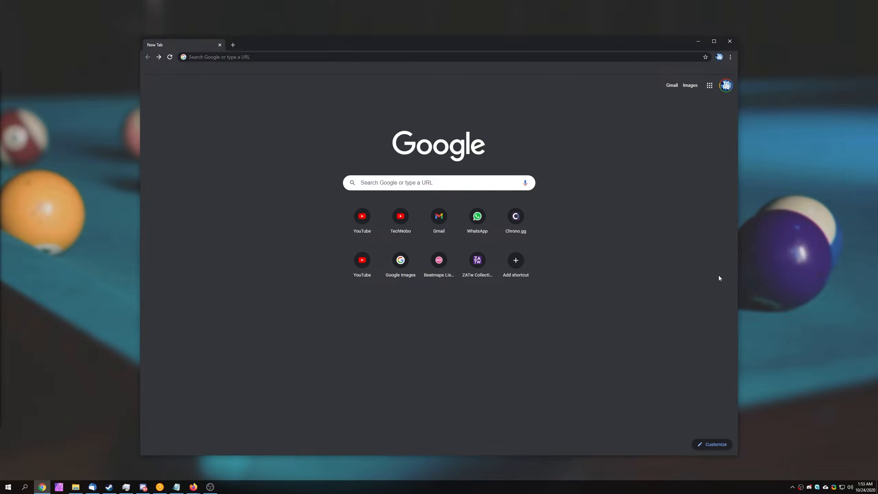
mouse_move(715, 275)
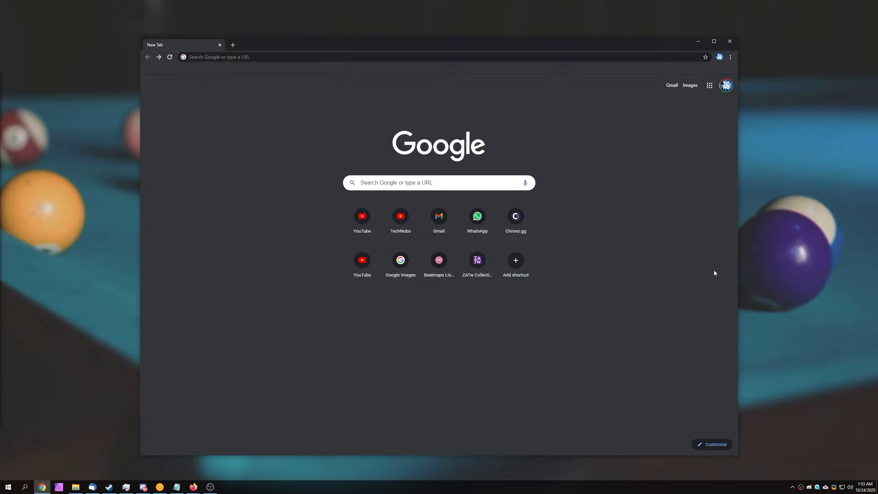
mouse_move(694, 248)
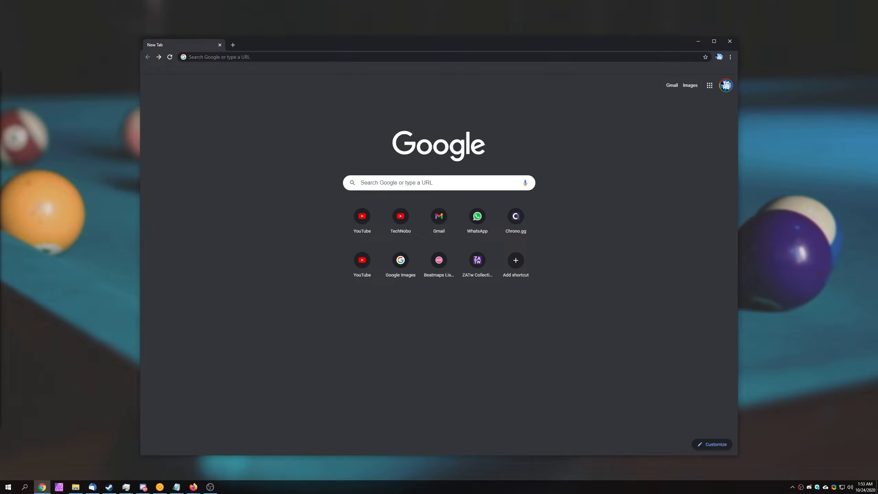
Show the Extensions page with Adobe Acrobat and Application Launcher for Drive, closing the sync data tab.
click(730, 56)
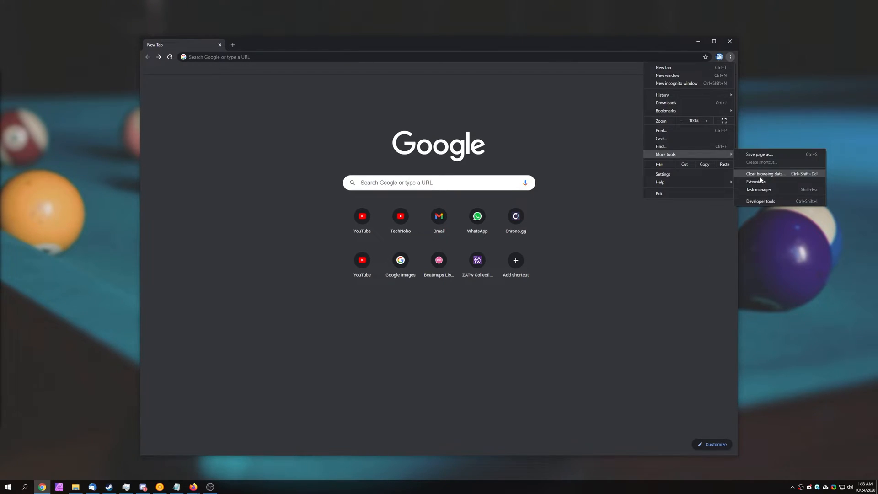
click(755, 183)
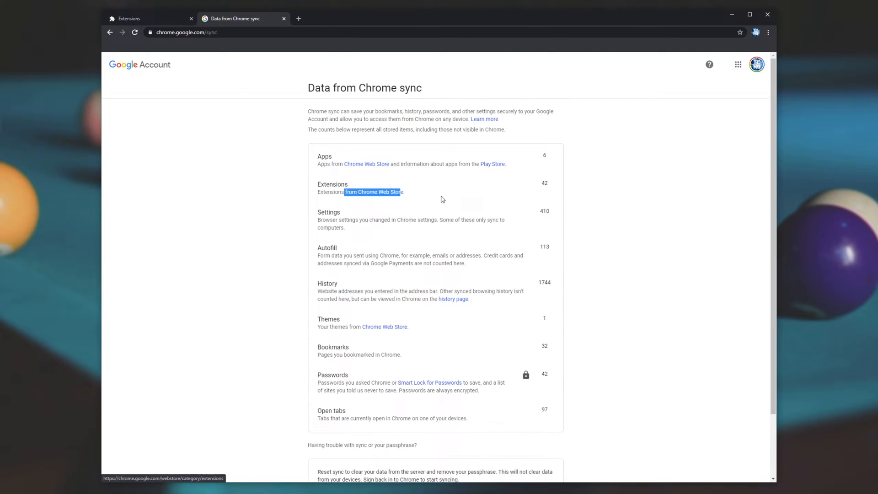
click(373, 192)
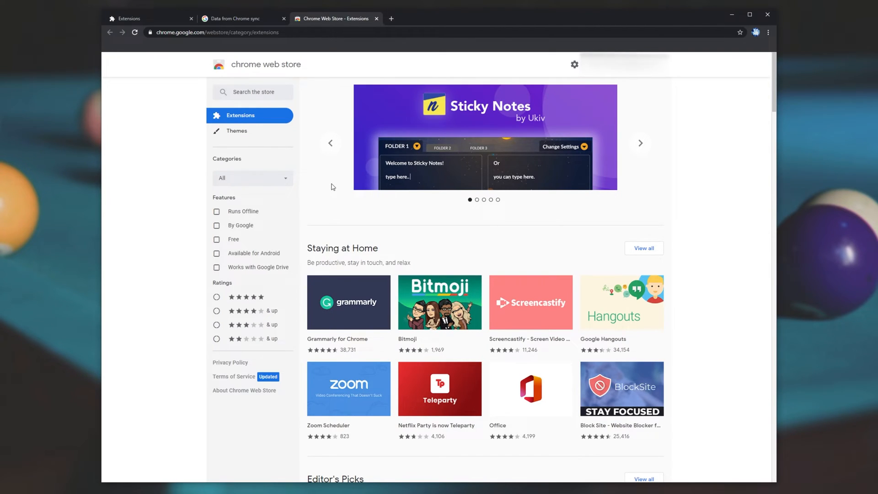
scroll(down, 3)
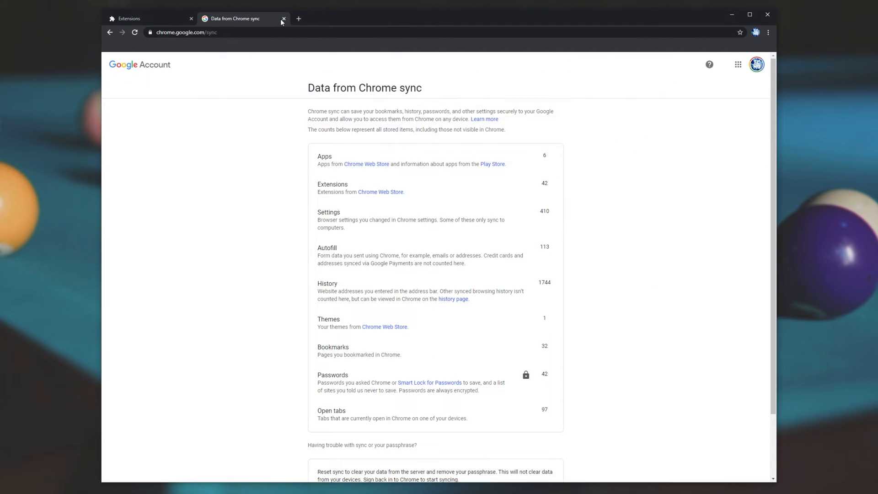
click(283, 18)
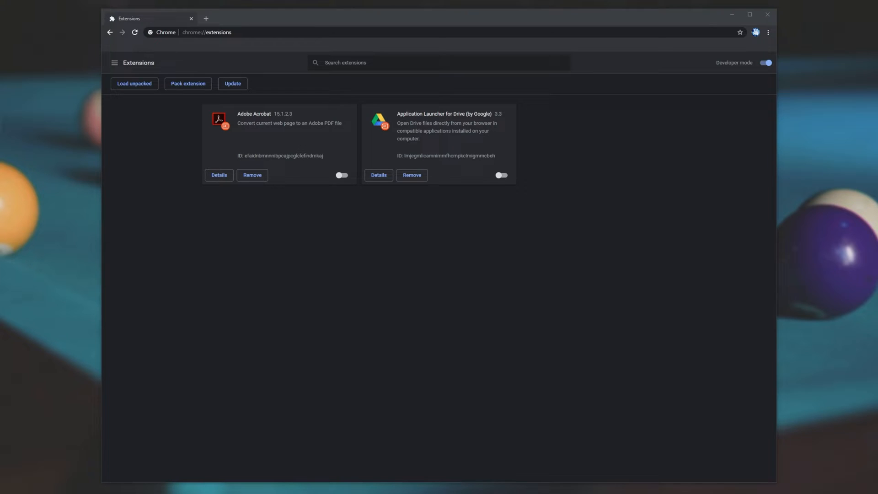
Start turning off sync for the account from the Sync and Google services settings.
click(755, 32)
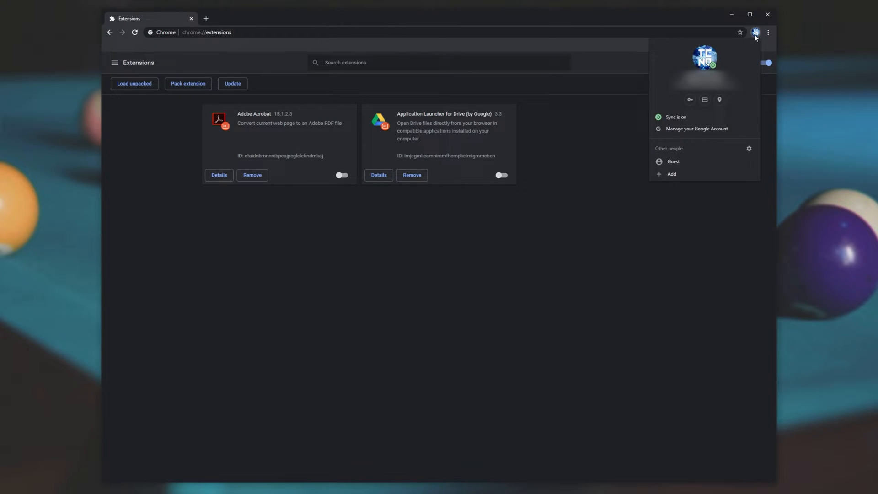
mouse_move(684, 121)
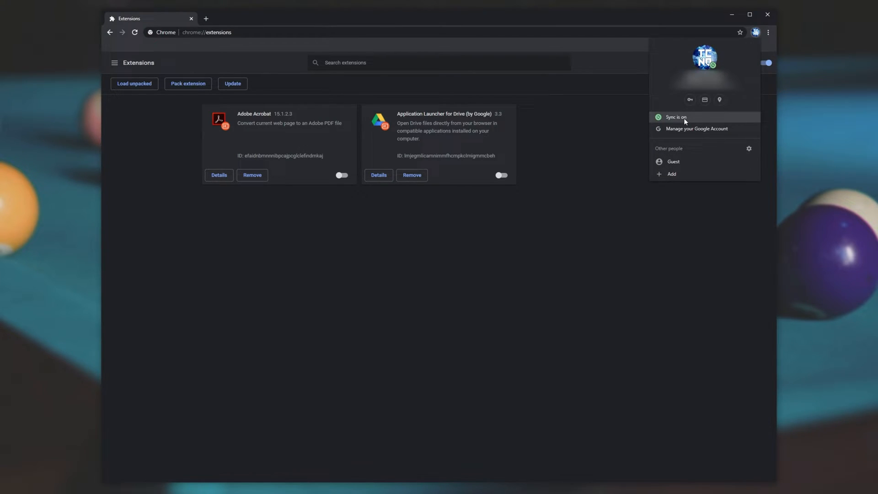
click(675, 117)
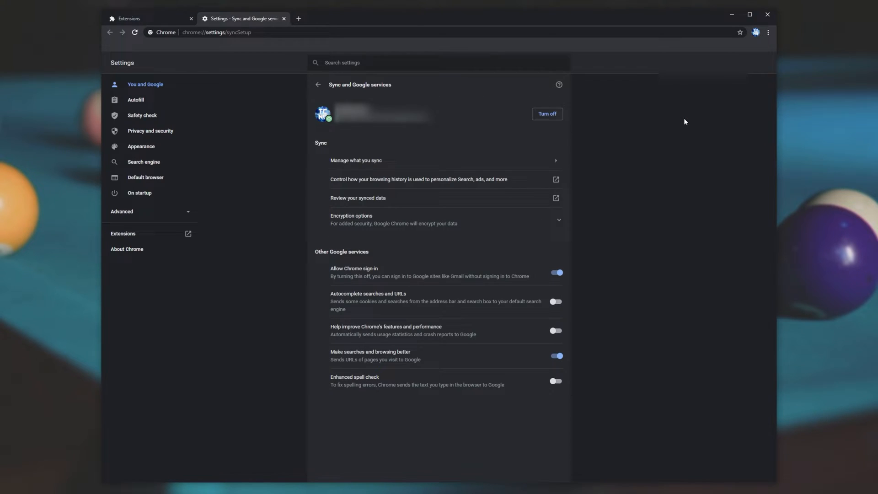
mouse_move(416, 133)
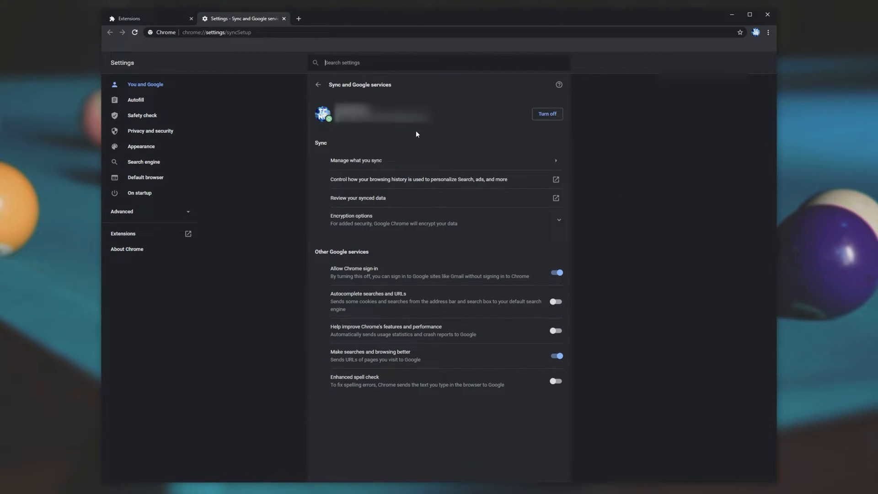
click(547, 113)
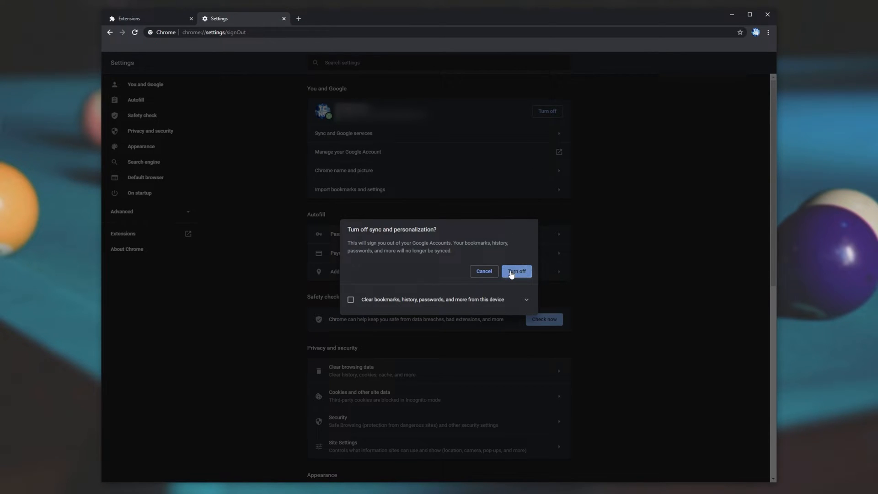
mouse_move(515, 289)
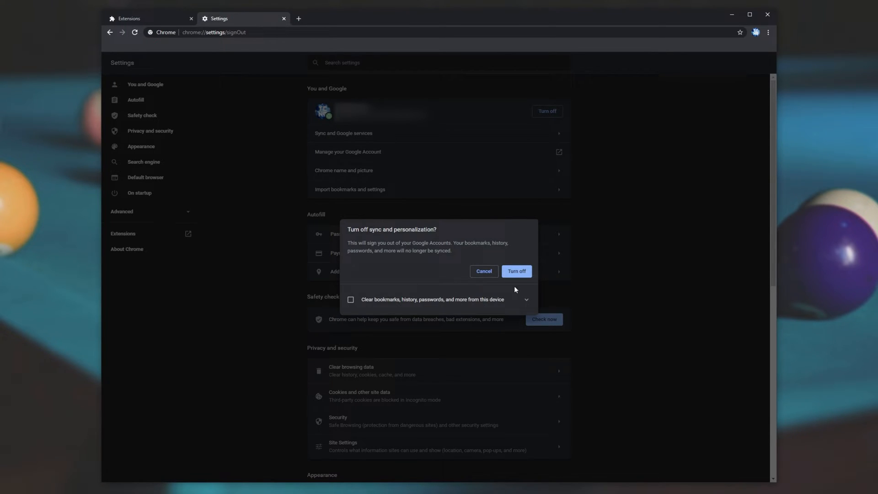
Turn off sync with 'Clear bookmarks, history, passwords, and more from this device' ticked.
click(525, 299)
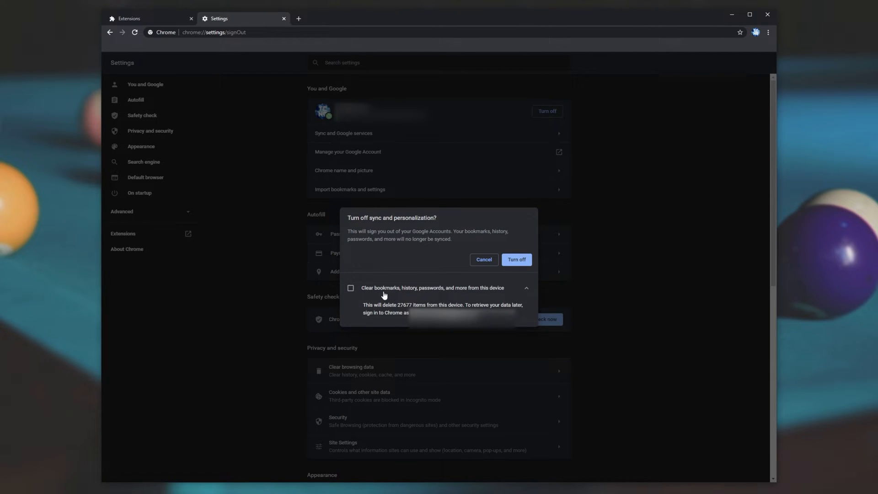
click(351, 288)
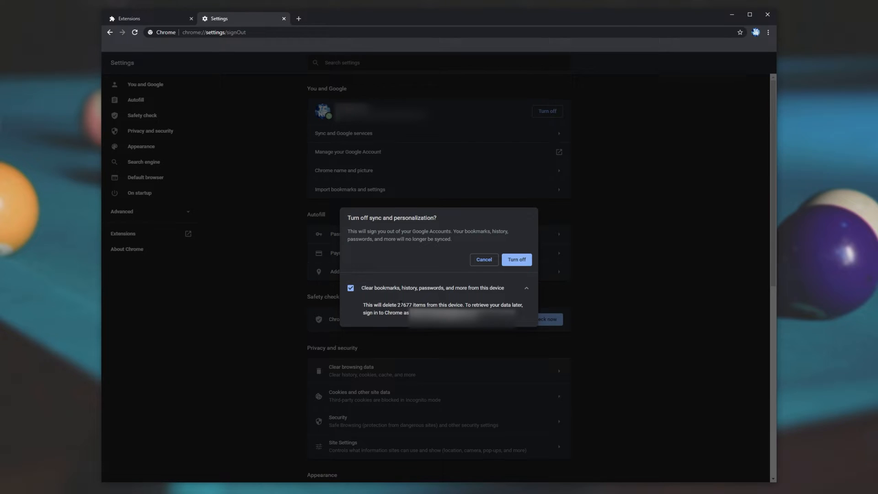
double_click(404, 305)
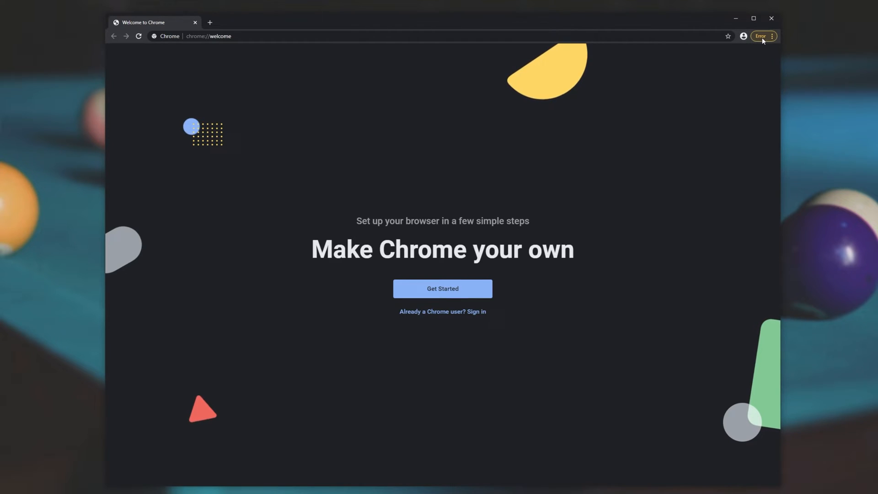
Remove the externally added IDM Integration Module and Adobe Acrobat extensions via their alerts.
click(772, 36)
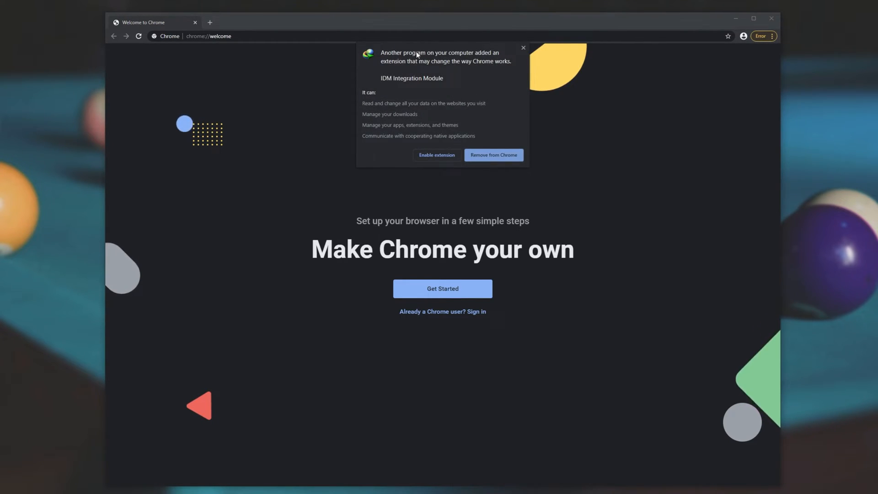
click(522, 48)
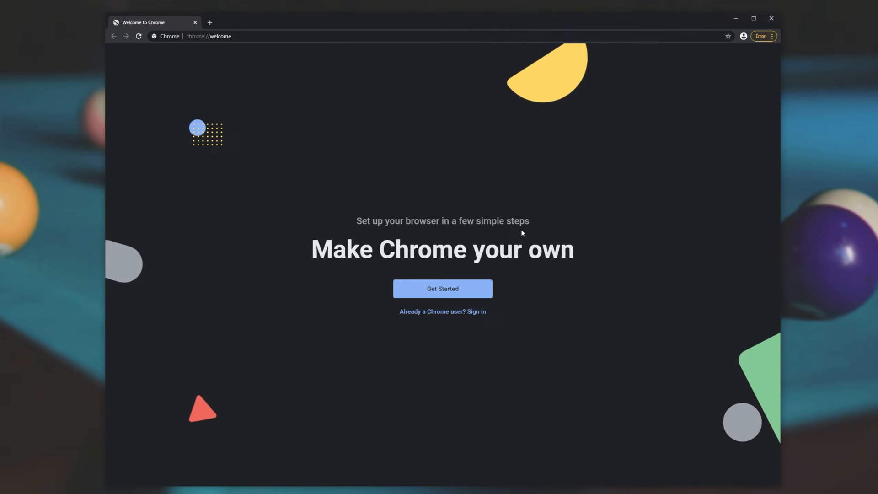
click(772, 36)
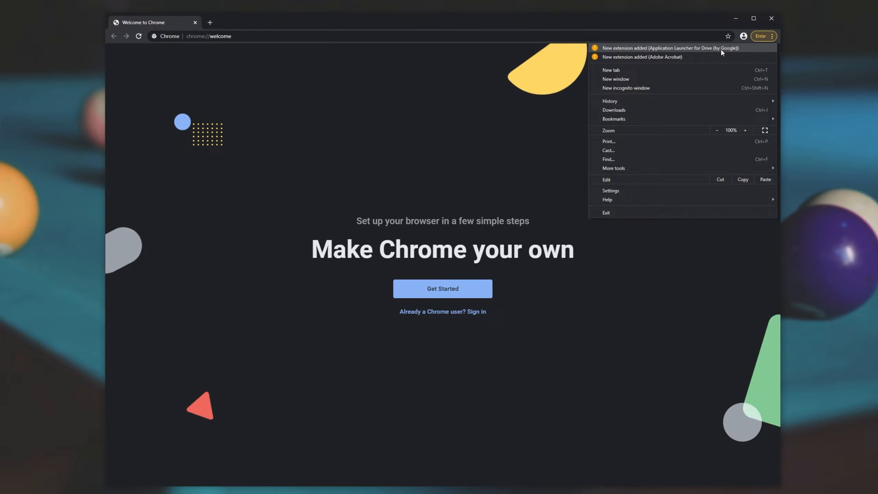
click(642, 57)
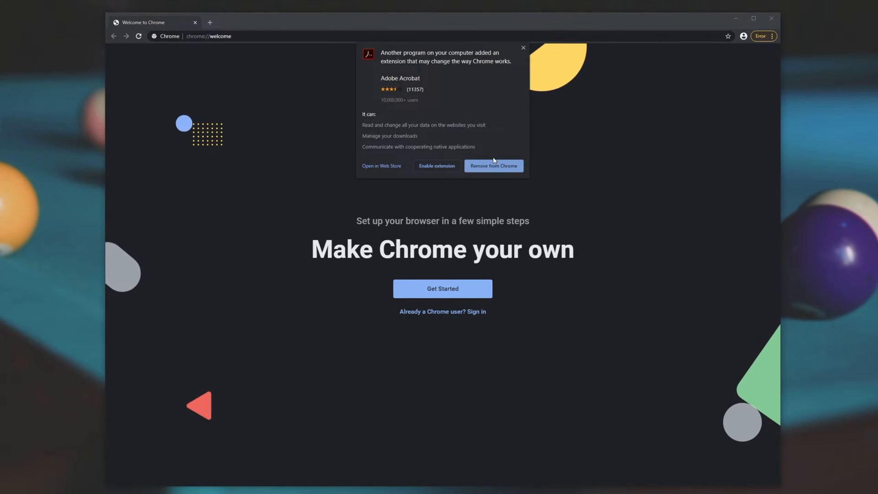
click(772, 35)
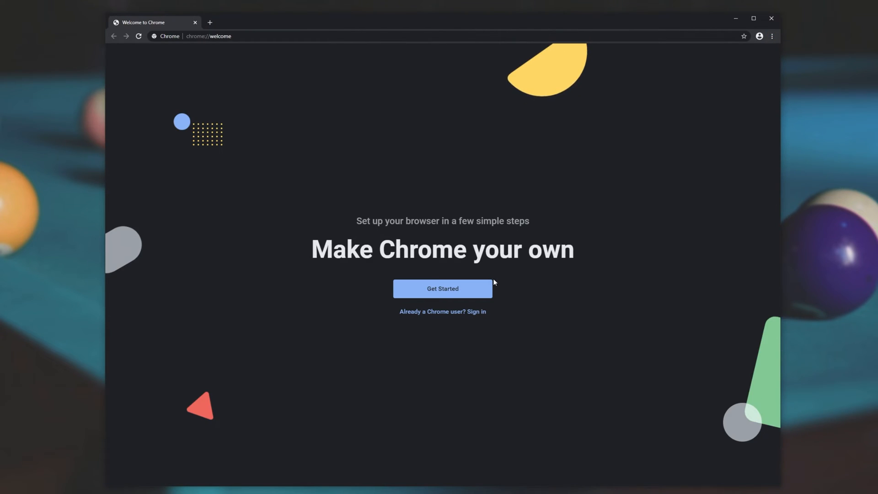
mouse_move(551, 269)
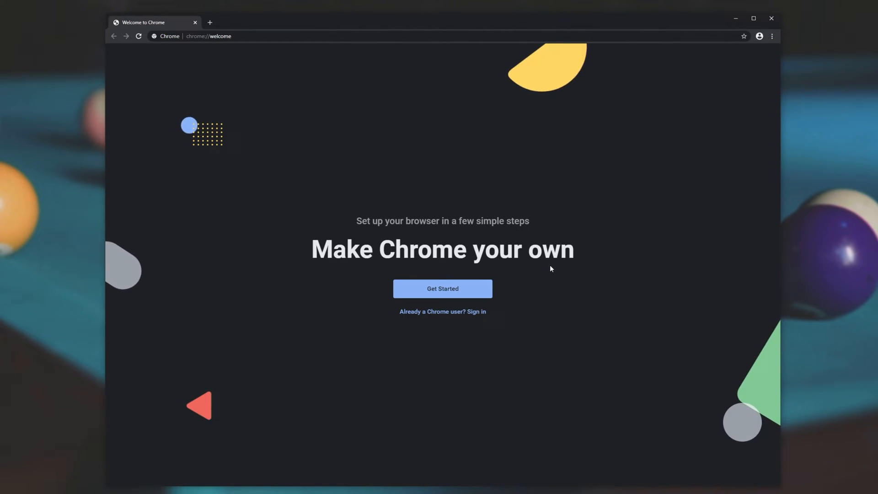
mouse_move(442, 316)
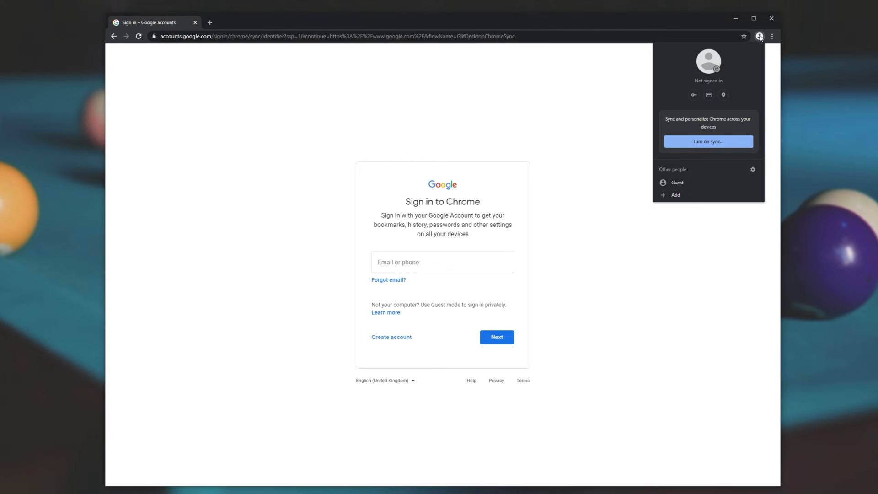
mouse_move(712, 148)
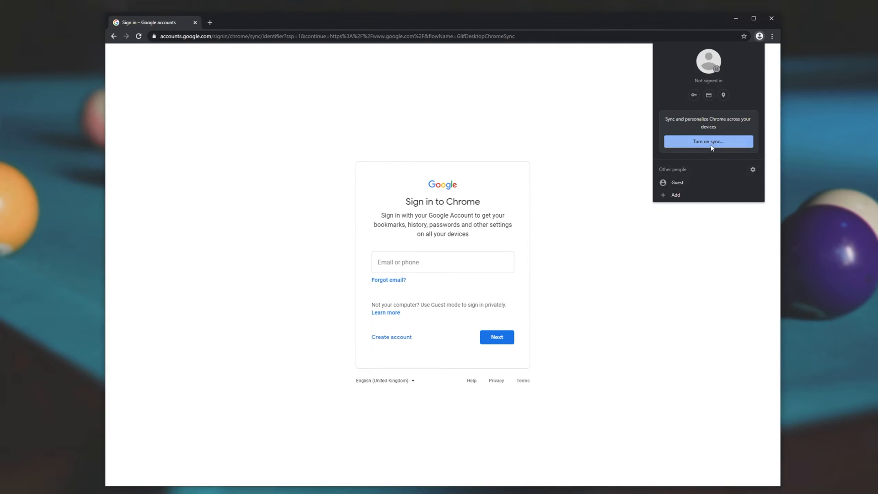
Choose Turn on sync and focus the Email or phone field of the Sign in to Chrome page.
click(442, 262)
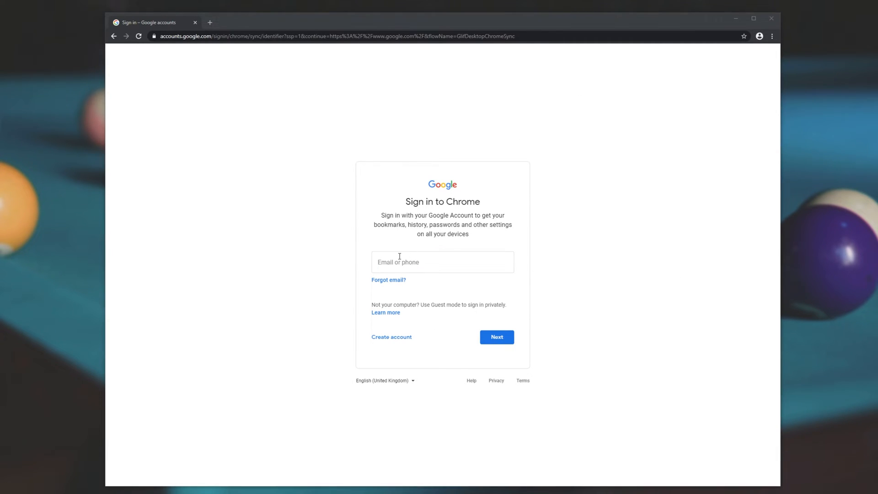
click(441, 261)
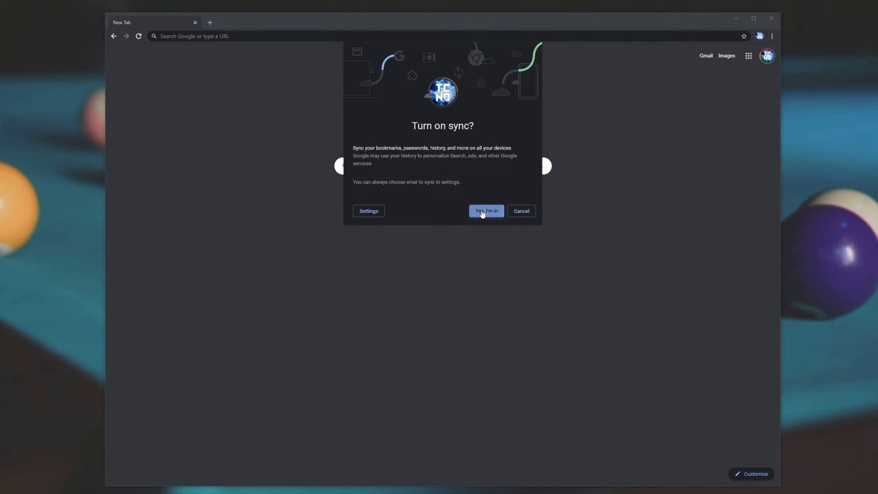
Accept 'Yes, I'm in' so sync turns on and Dark Theme v3 returns.
click(485, 210)
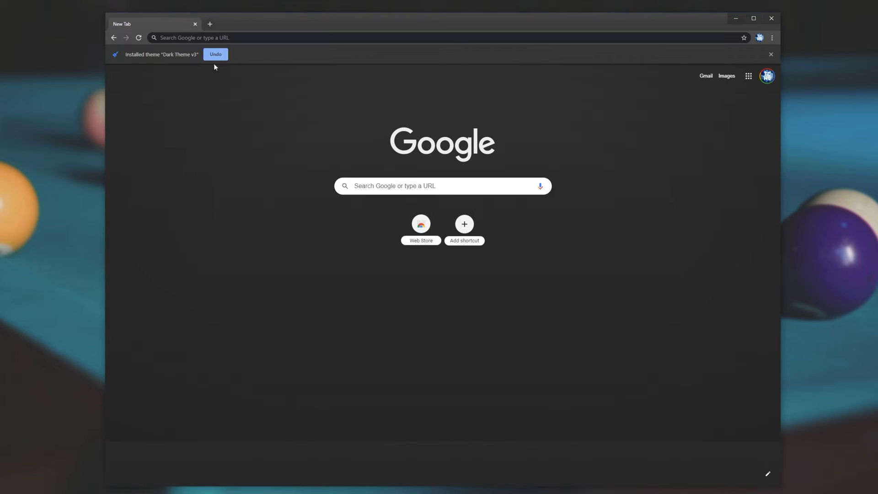
Show the History page and close the Steam Database and other extension welcome tabs.
click(772, 38)
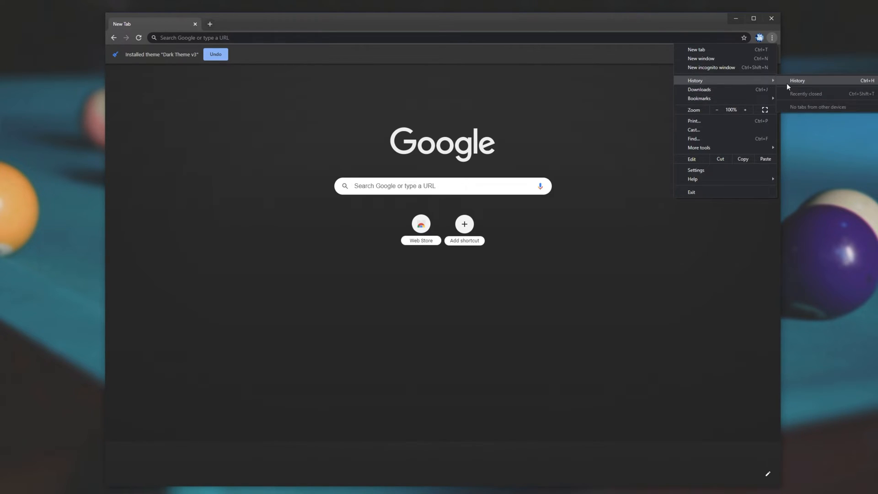
click(796, 80)
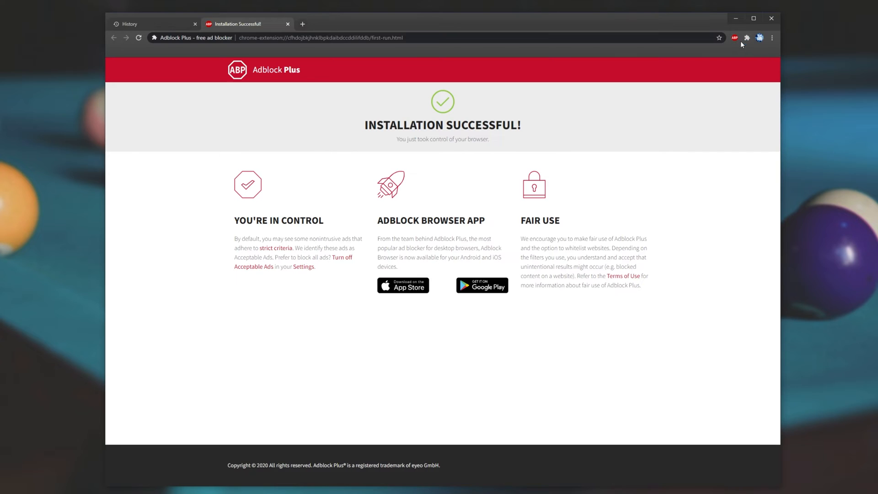
mouse_move(722, 87)
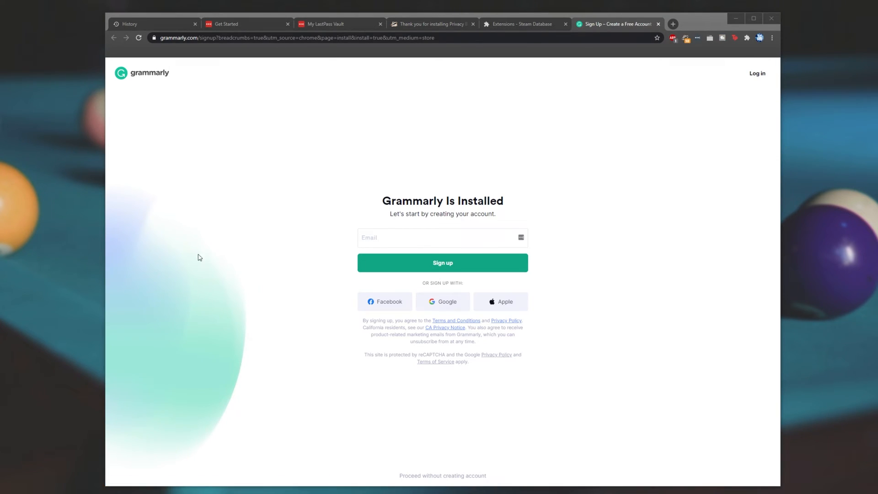
mouse_move(533, 225)
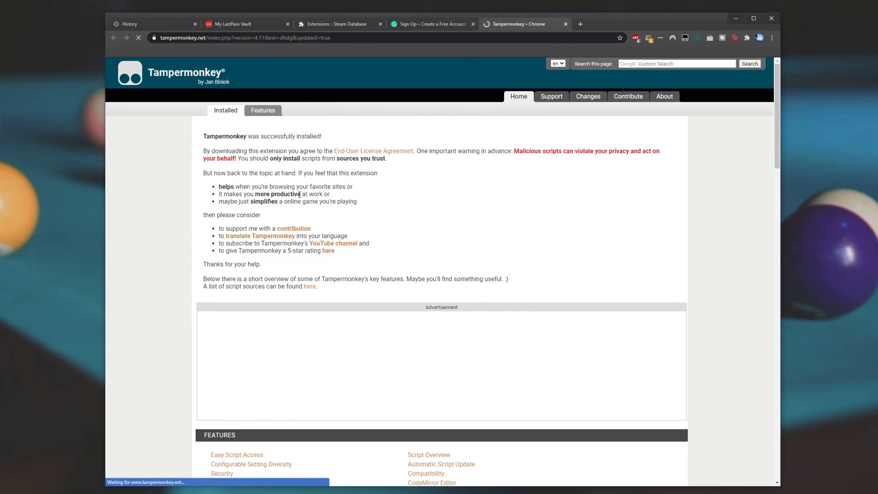
click(380, 24)
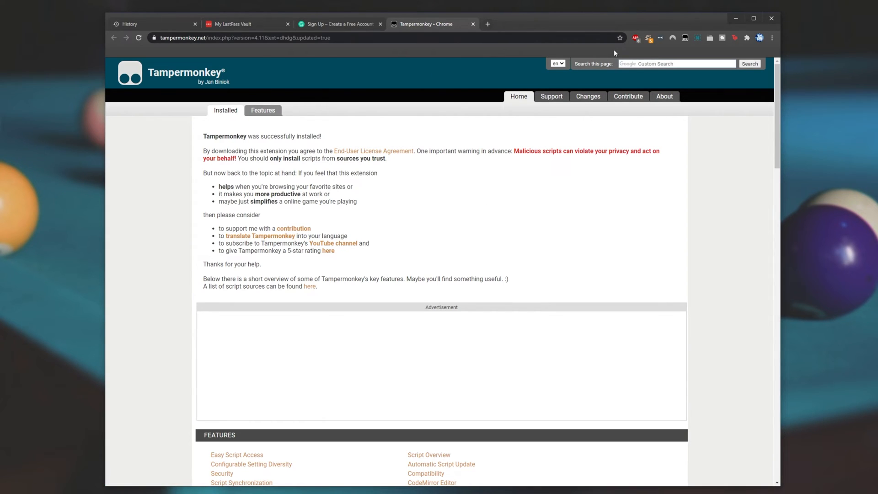
click(151, 24)
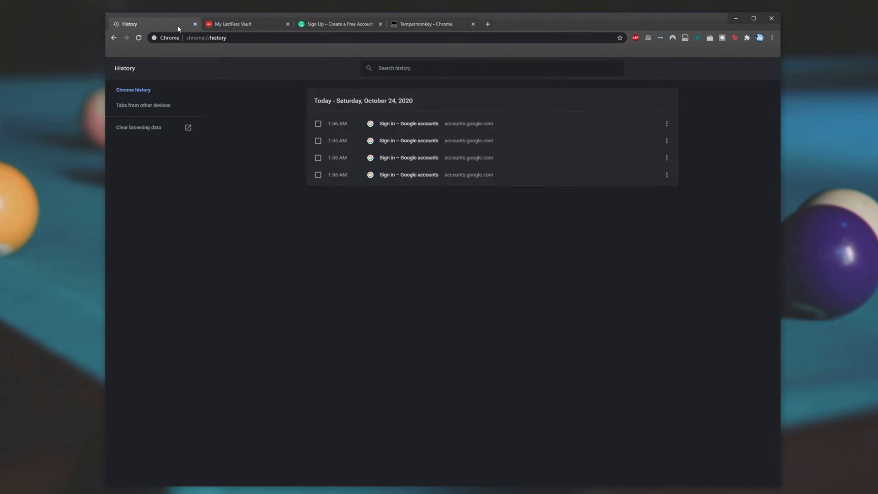
mouse_move(500, 15)
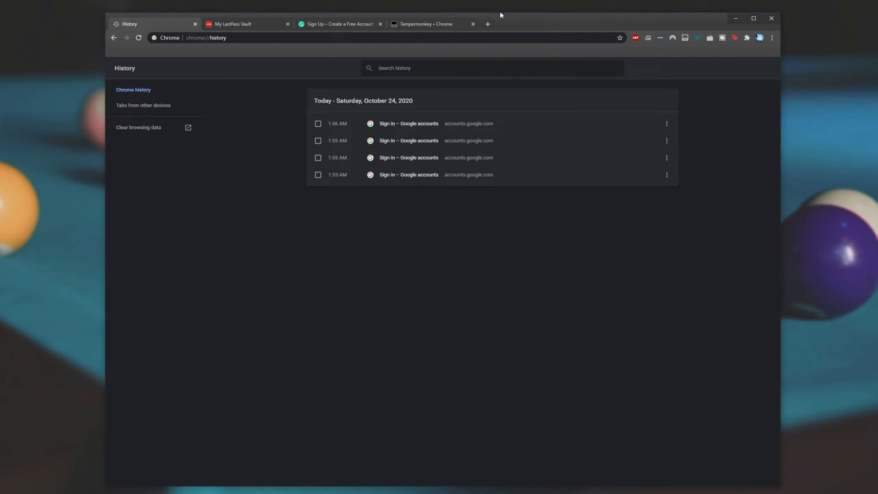
mouse_move(539, 301)
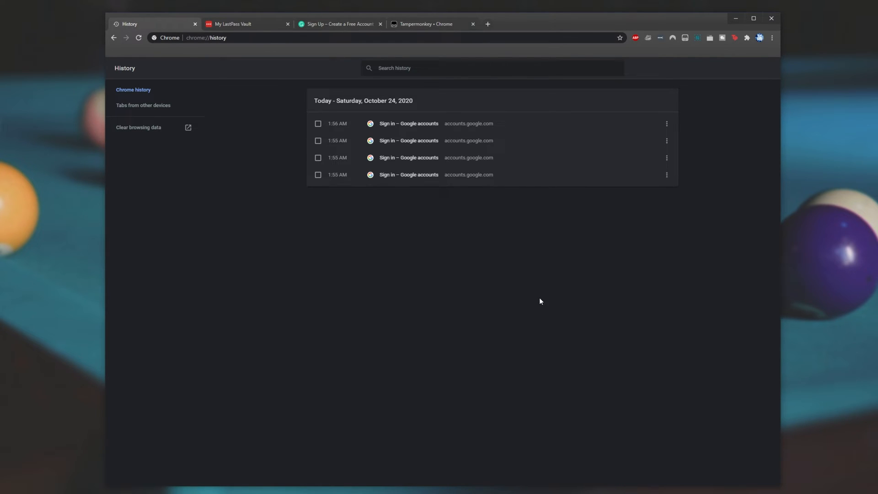
click(493, 67)
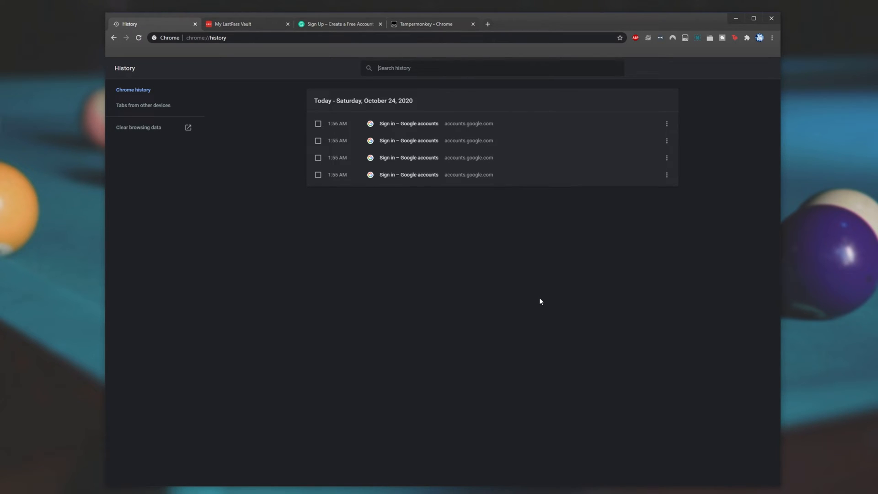
mouse_move(658, 139)
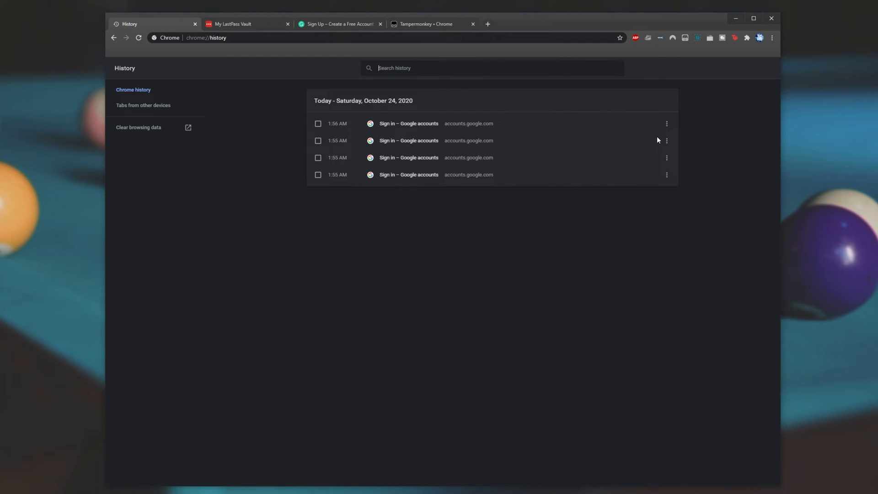
mouse_move(657, 123)
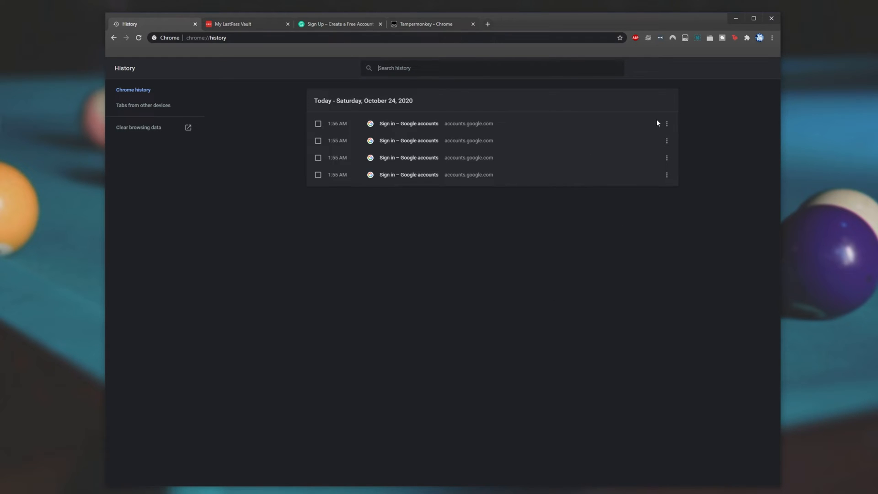
mouse_move(684, 76)
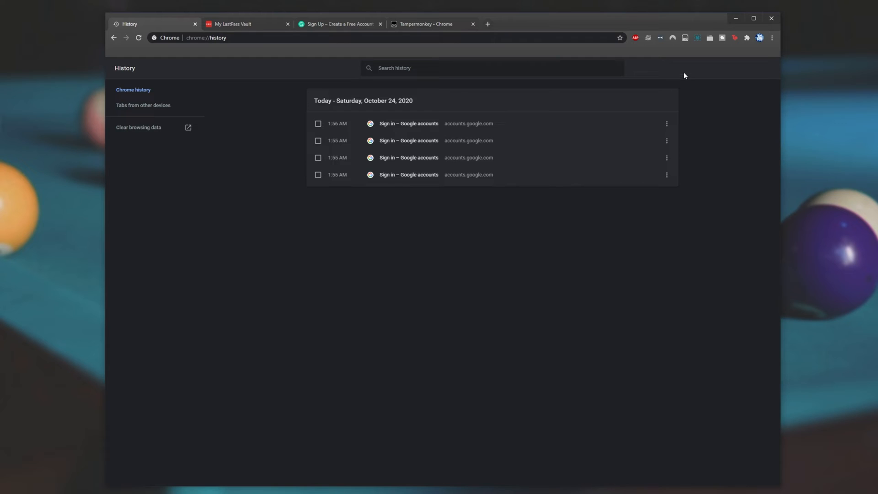
mouse_move(682, 66)
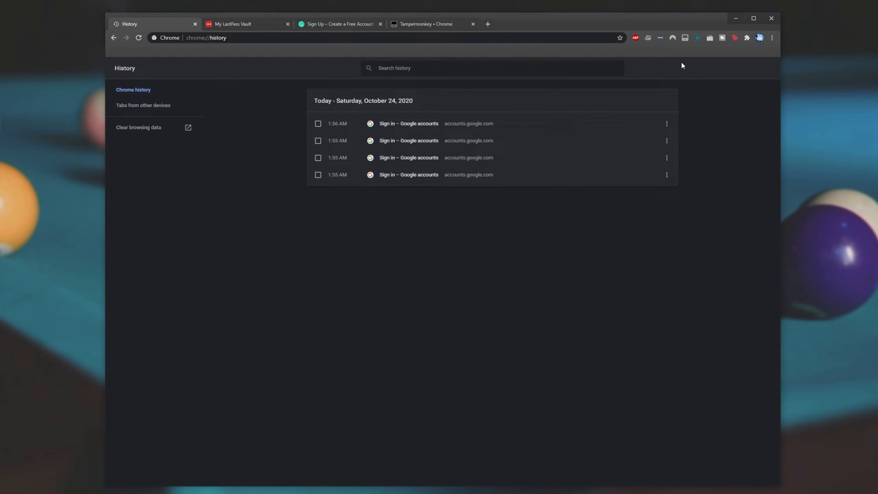
click(746, 37)
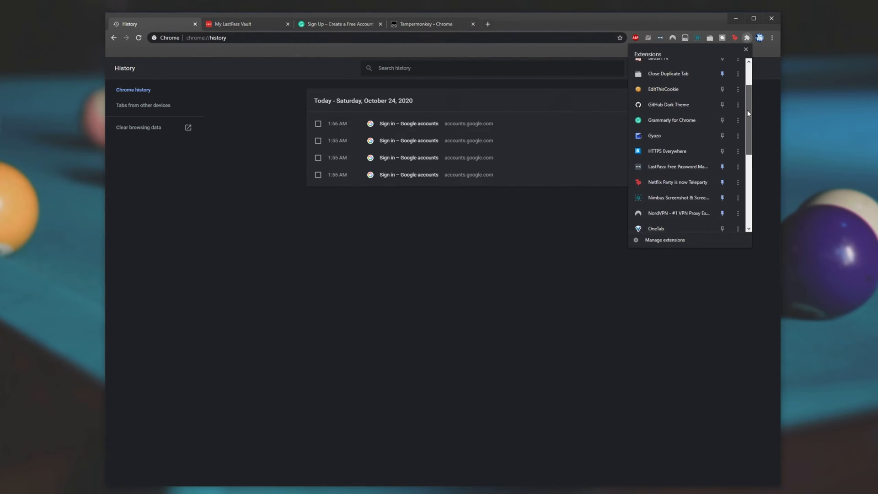
scroll(down, 3)
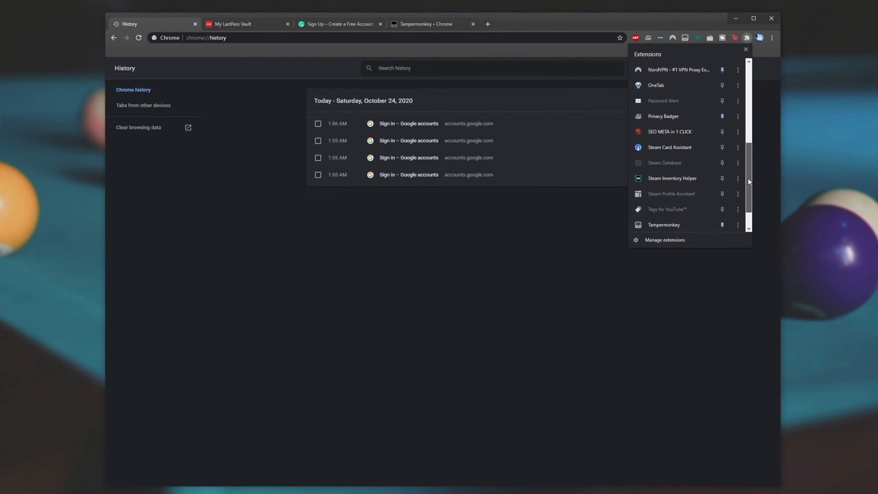
scroll(up, 3)
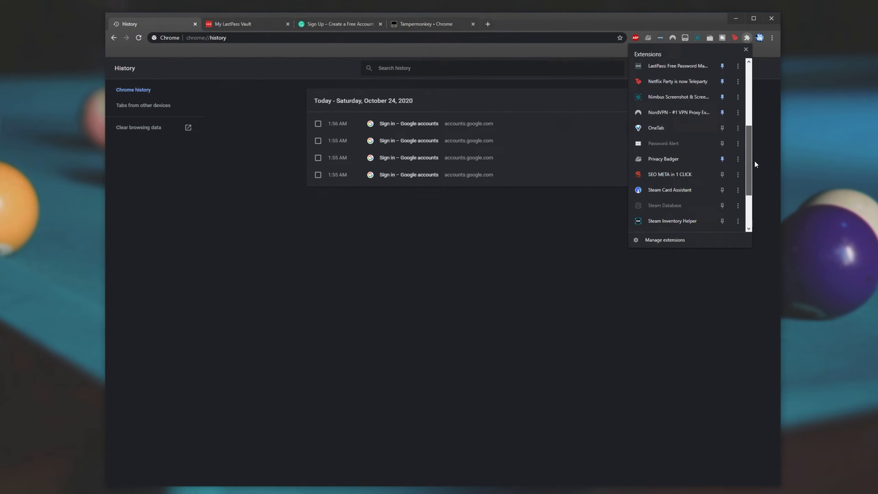
click(737, 111)
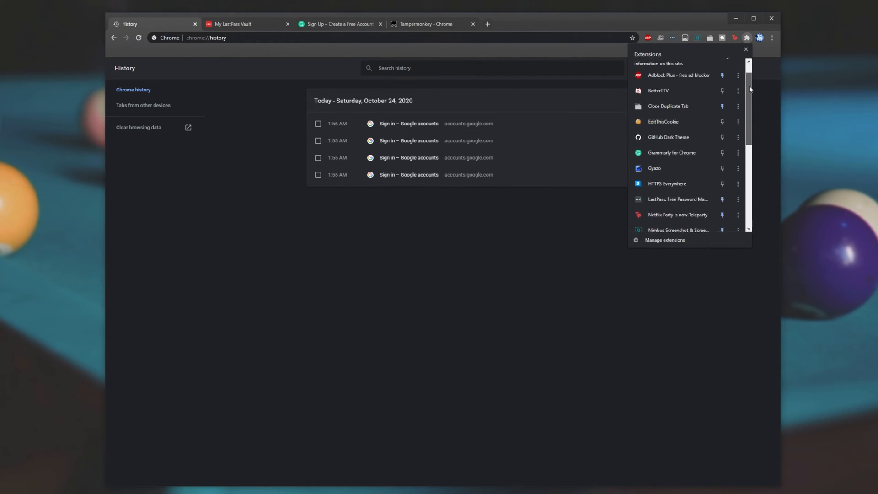
click(746, 50)
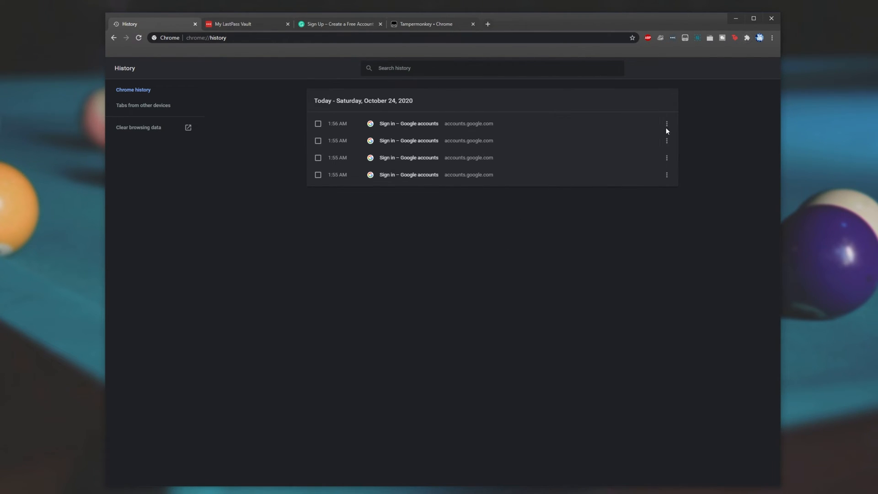
click(773, 38)
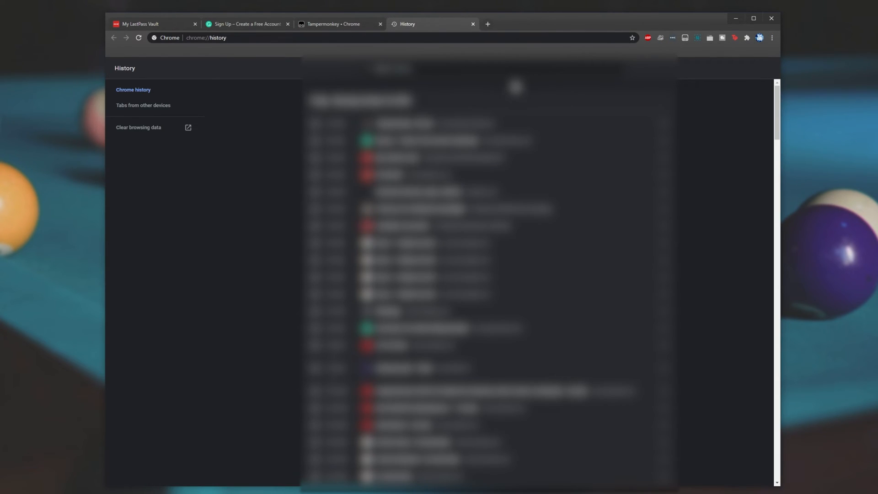
Scroll through the restored history entries, then switch to the empty Downloads page.
scroll(down, 3)
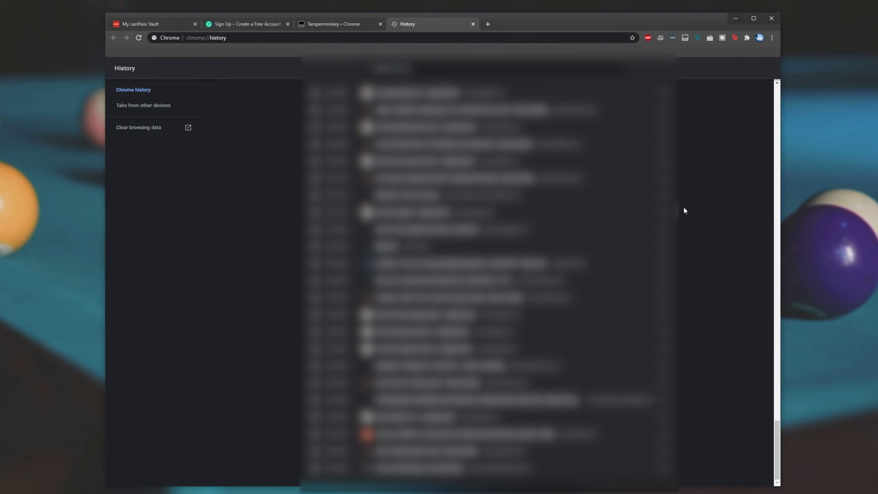
scroll(down, 3)
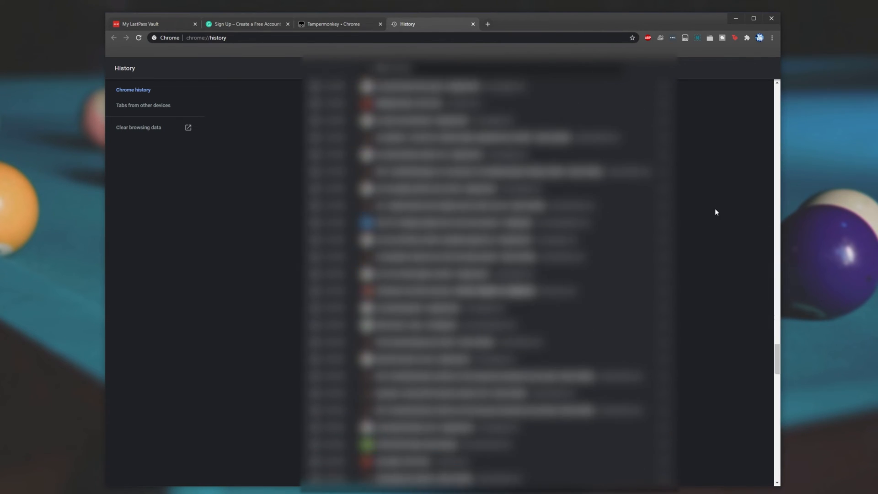
click(473, 24)
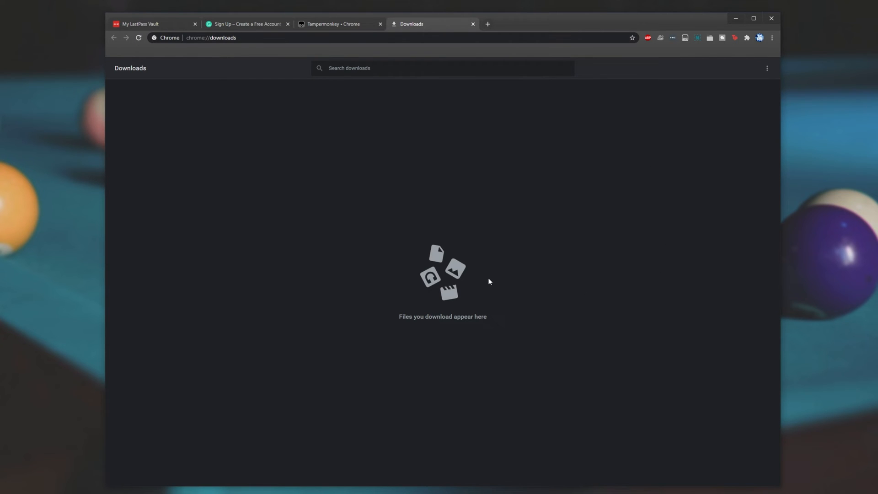
mouse_move(397, 218)
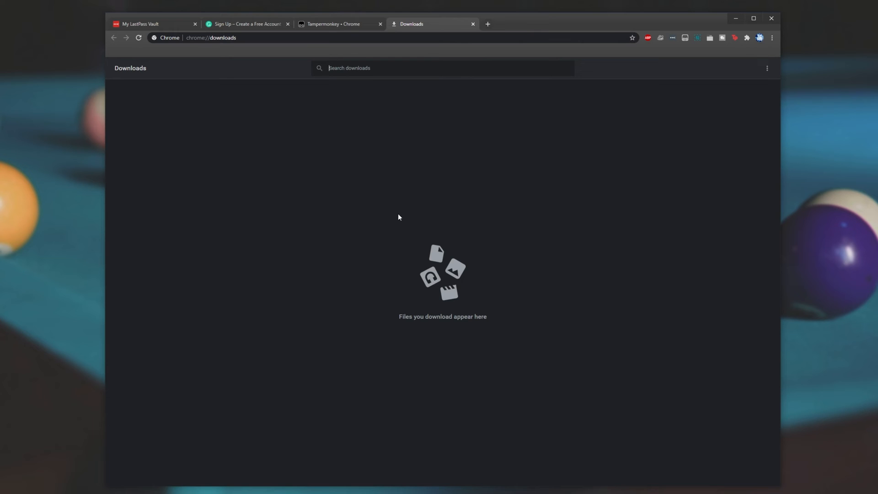
mouse_move(475, 151)
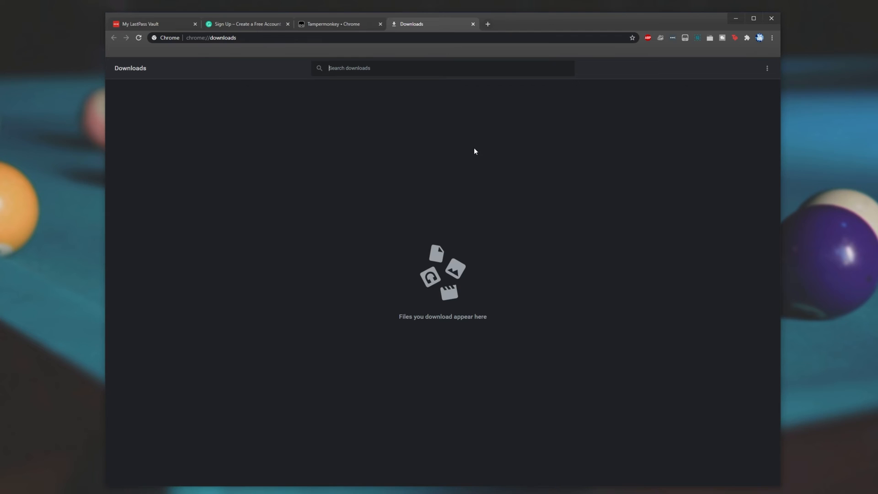
Close the Downloads and Tampermonkey tabs, leaving the LastPass vault login page.
click(472, 23)
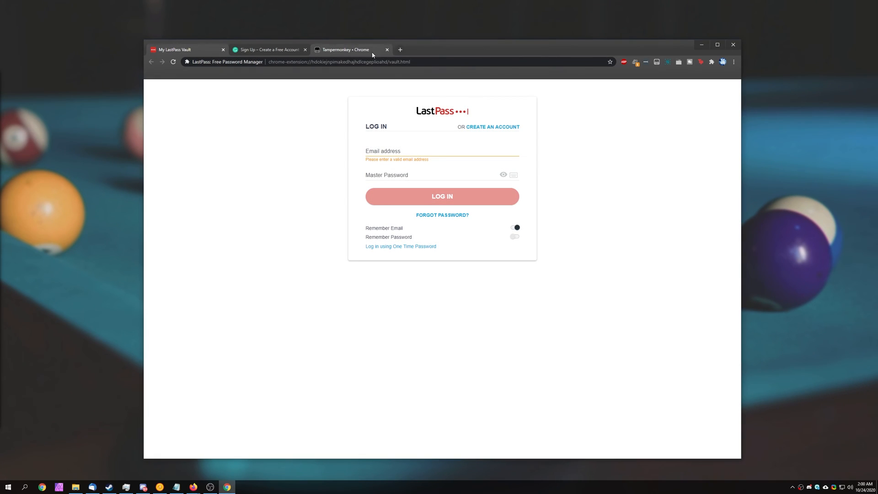
click(385, 49)
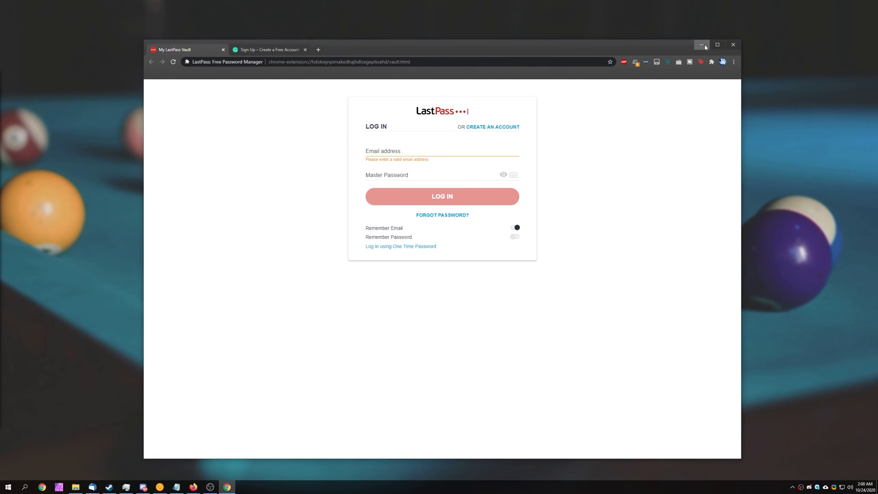